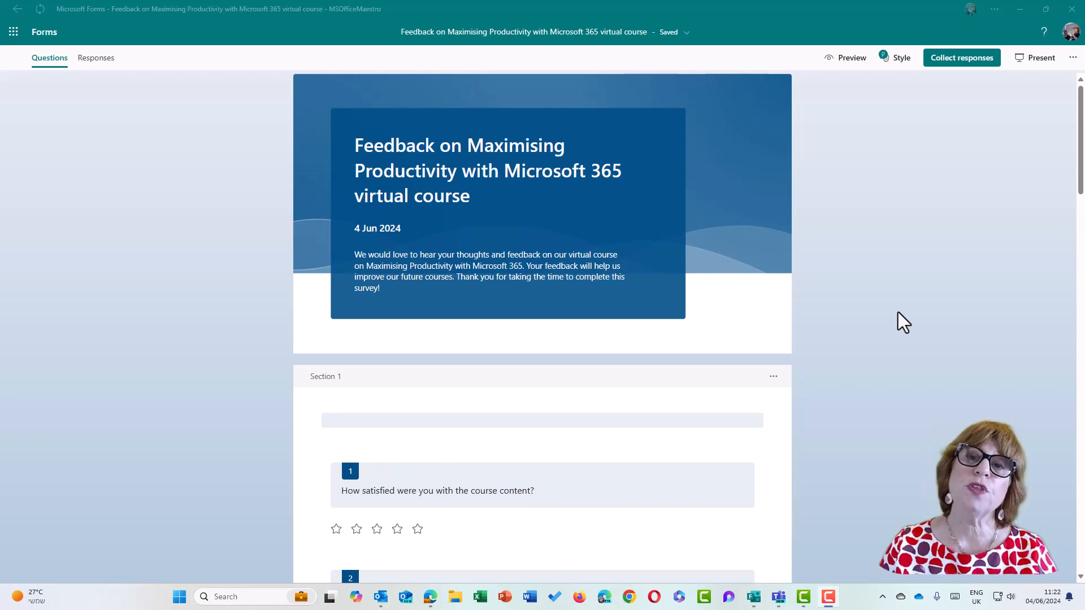
{"action": "mouse_move", "coordinate": [973, 326]}
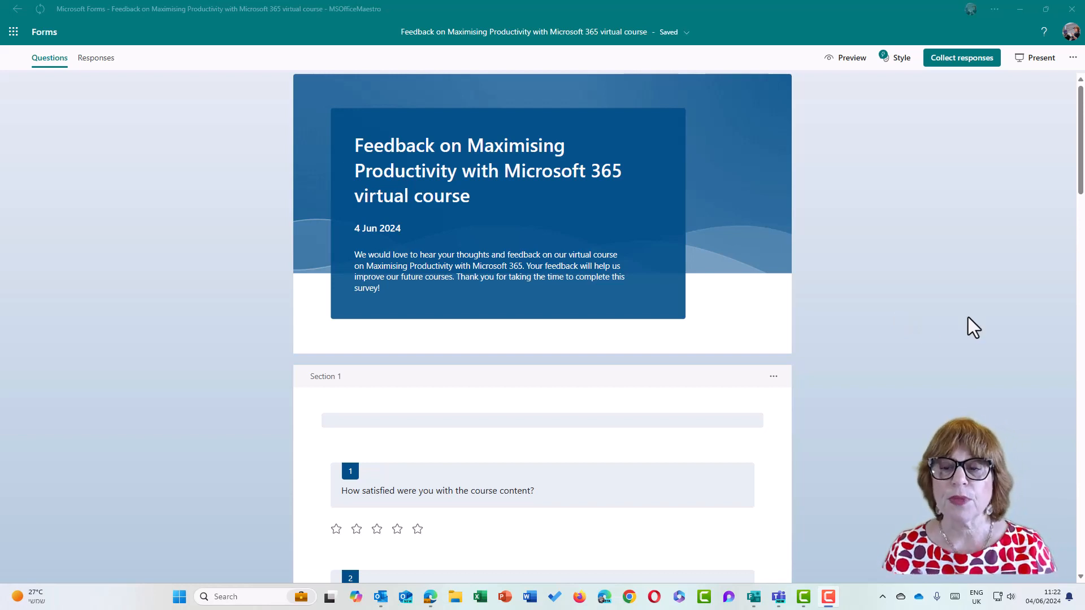
Shorten the form's sharing link in the Collect responses options
{"action": "left_click", "coordinate": [961, 57]}
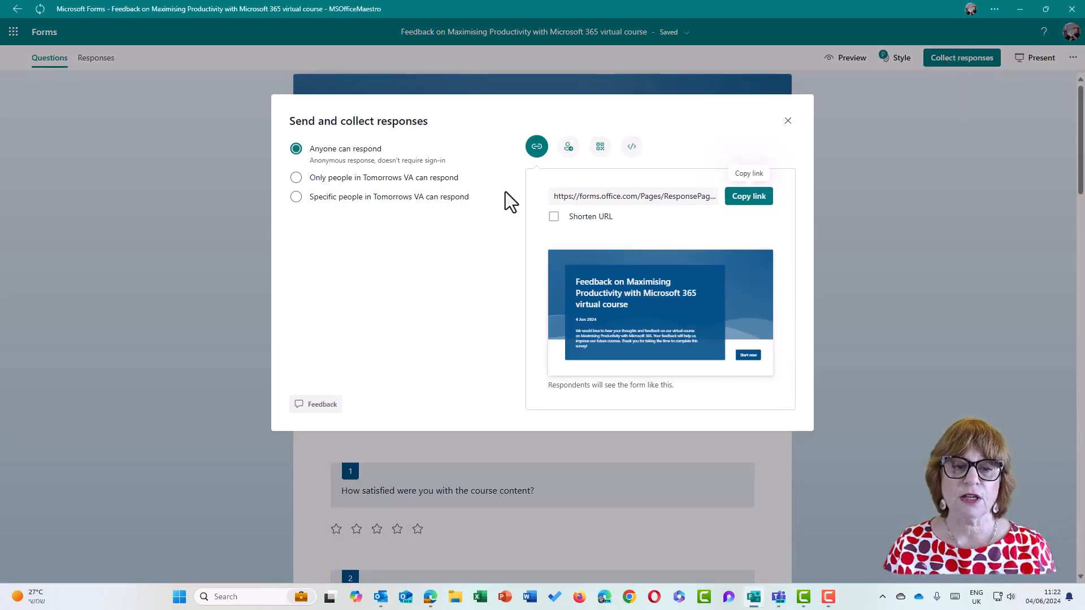
{"action": "mouse_move", "coordinate": [365, 252]}
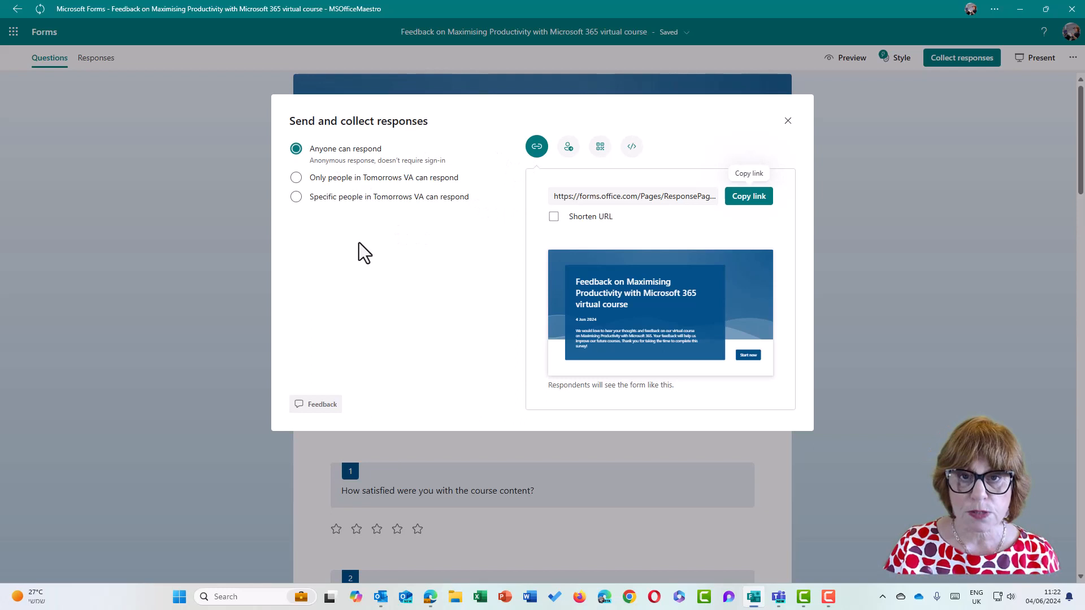
{"action": "mouse_move", "coordinate": [554, 231]}
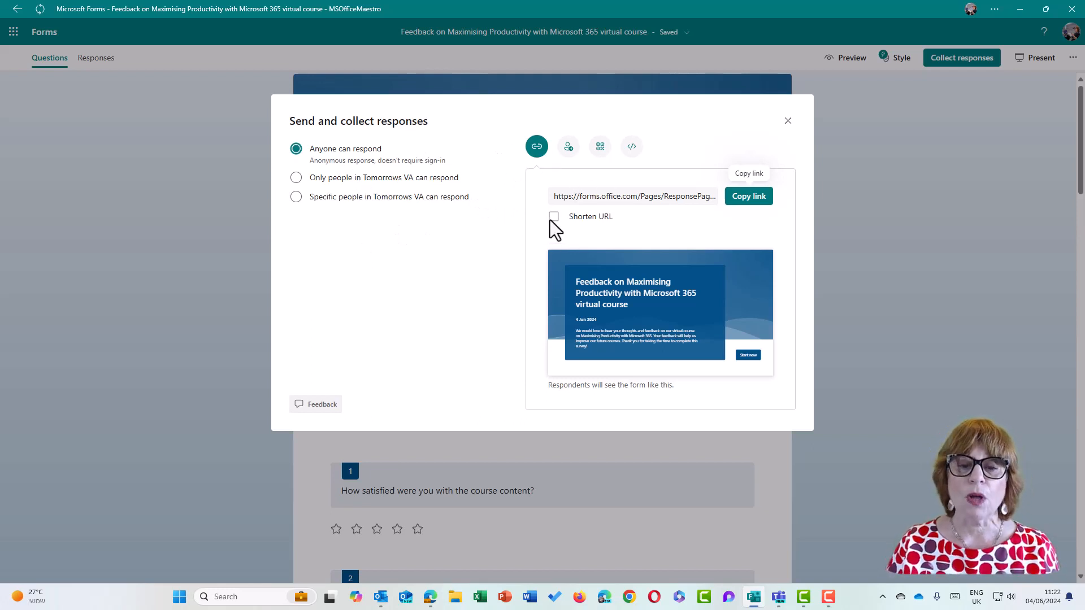
{"action": "left_click", "coordinate": [554, 216]}
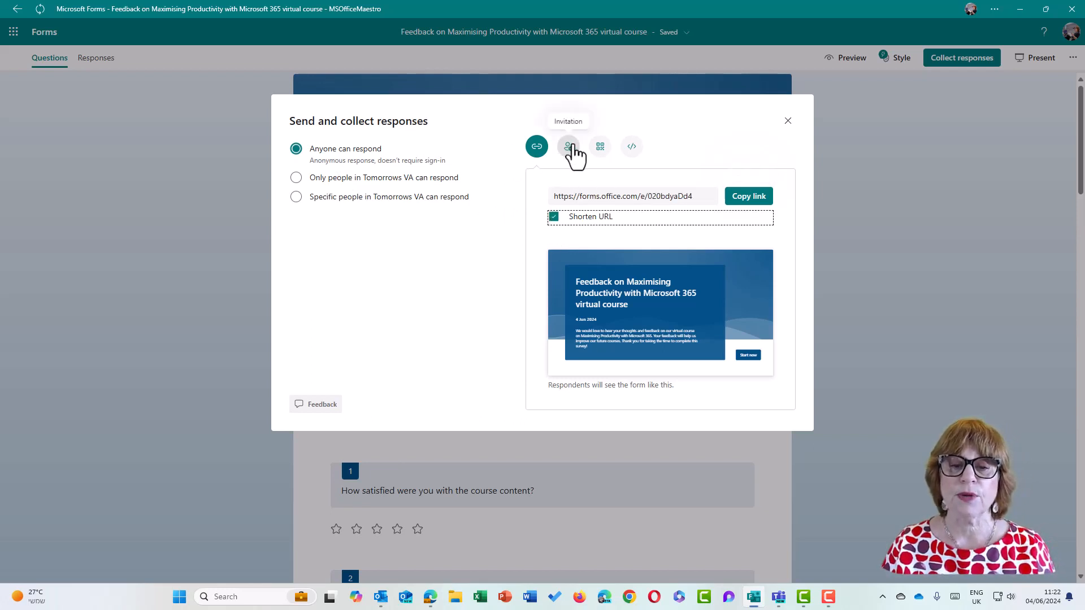
{"action": "mouse_move", "coordinate": [671, 152]}
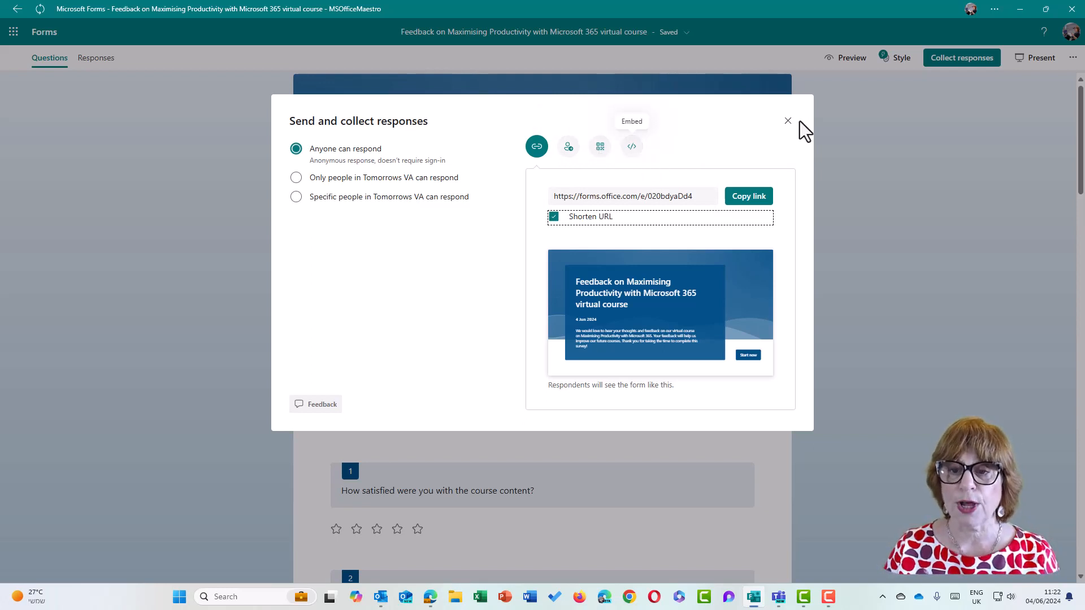
{"action": "left_click", "coordinate": [787, 121]}
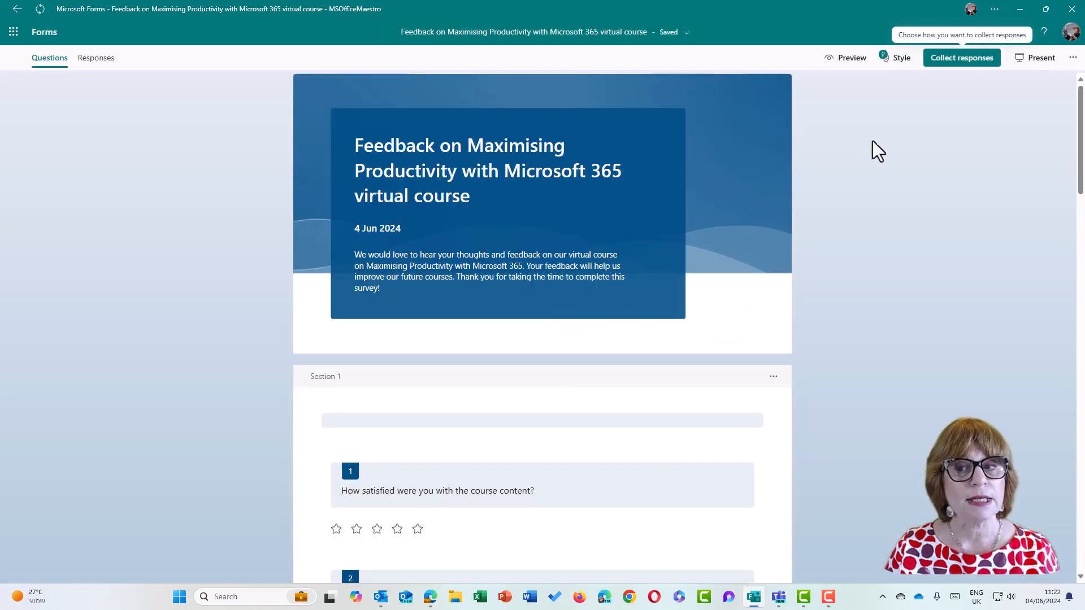
Show the form's settings confirming respondents may save their responses
{"action": "left_click", "coordinate": [1074, 58]}
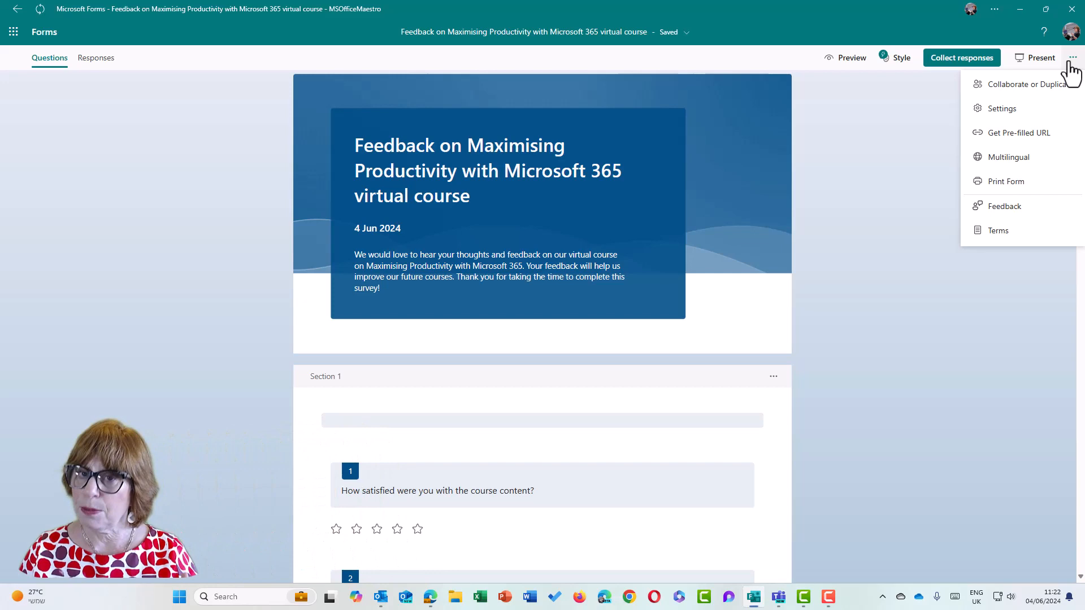
{"action": "mouse_move", "coordinate": [1002, 109]}
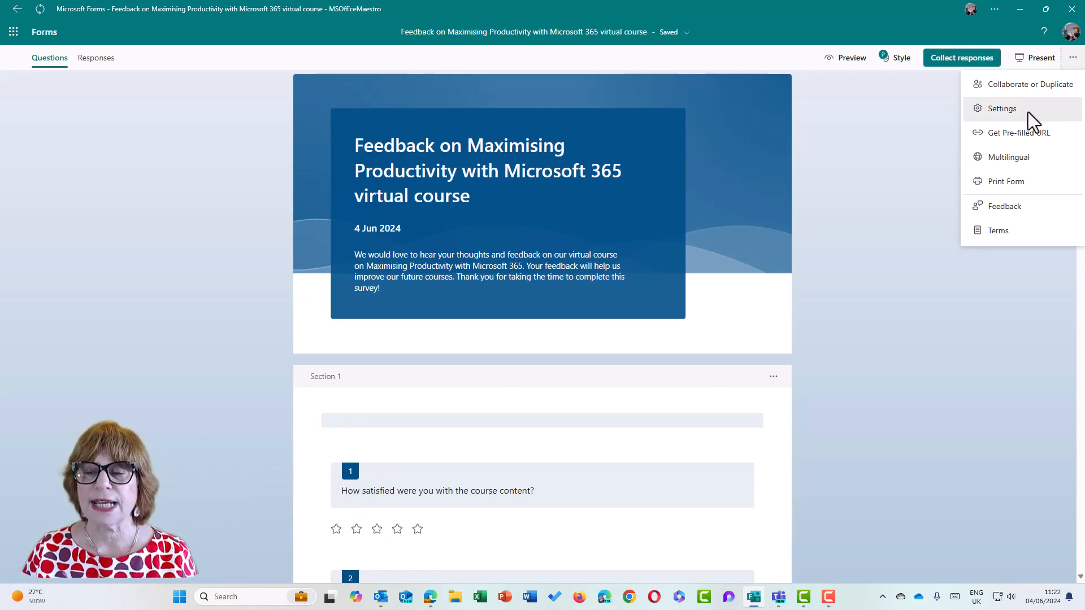
{"action": "left_click", "coordinate": [1001, 108]}
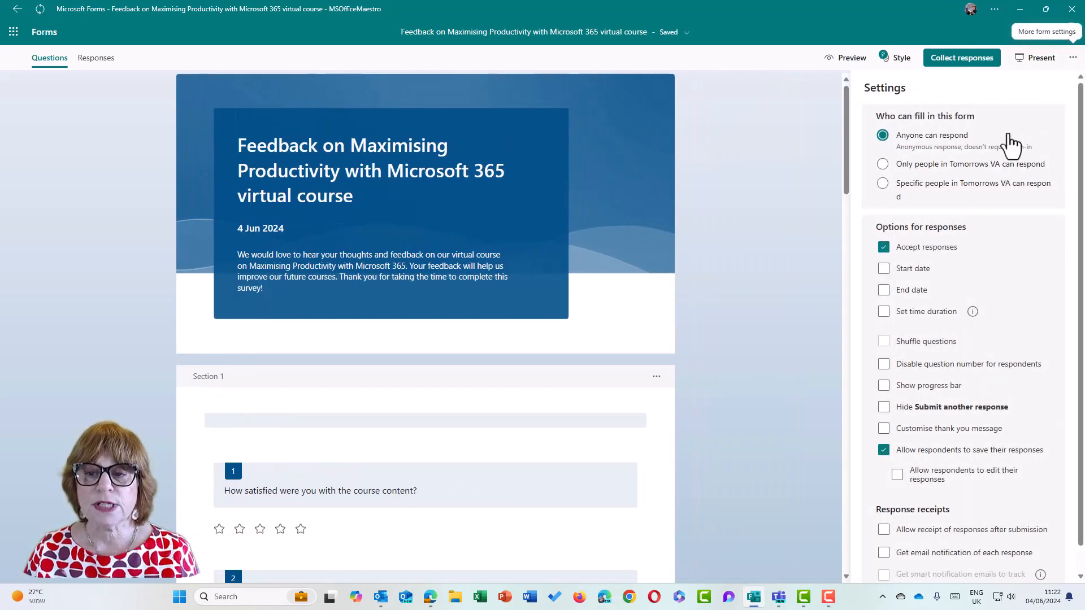
{"action": "mouse_move", "coordinate": [982, 298]}
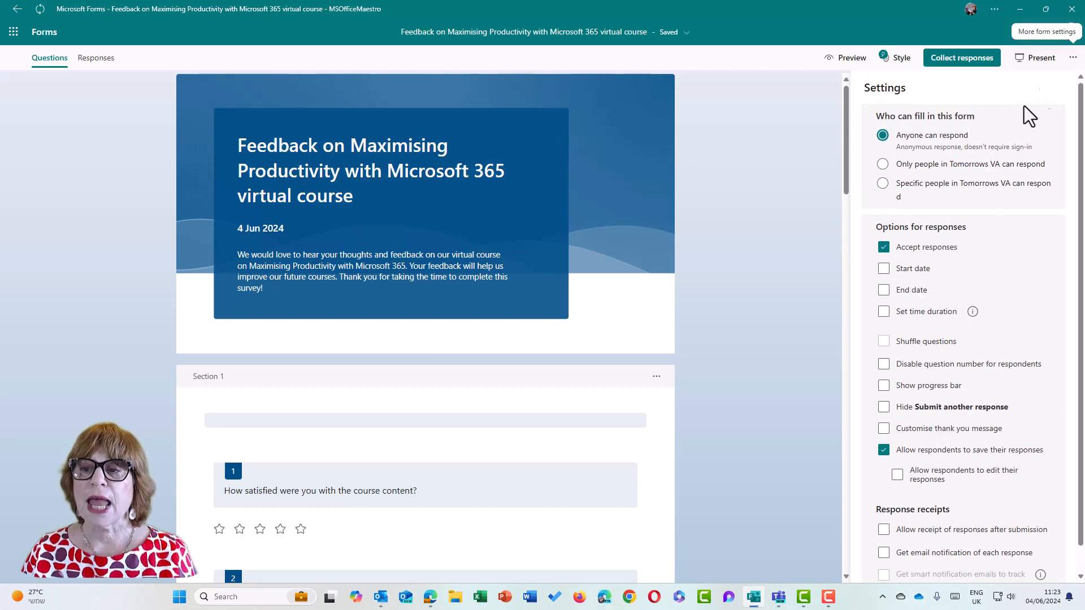
Review the Collect responses options again and leave them unchanged
{"action": "left_click", "coordinate": [961, 58]}
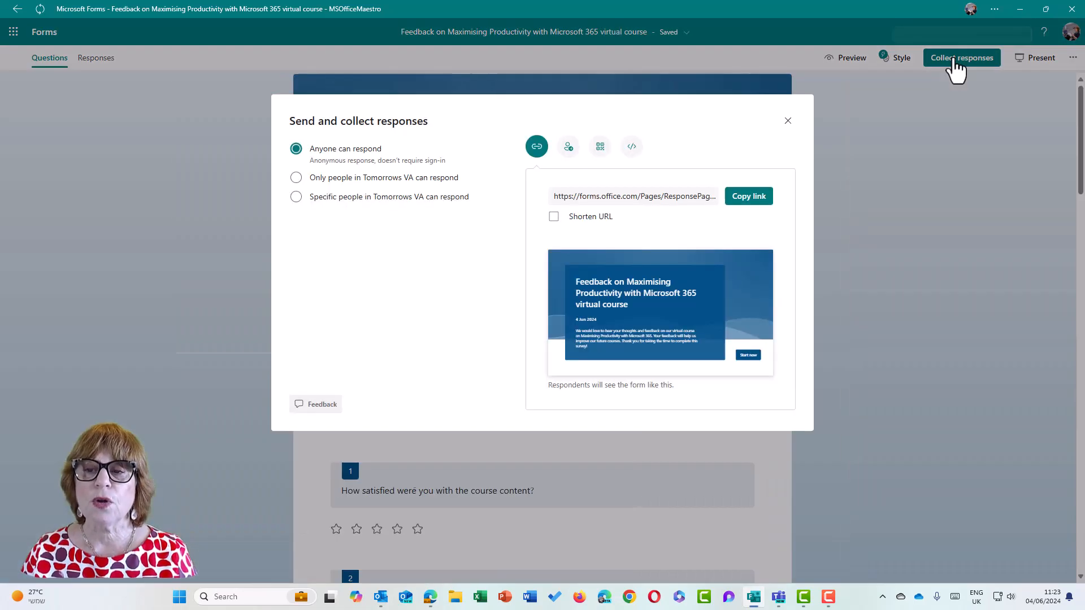
{"action": "mouse_move", "coordinate": [515, 247]}
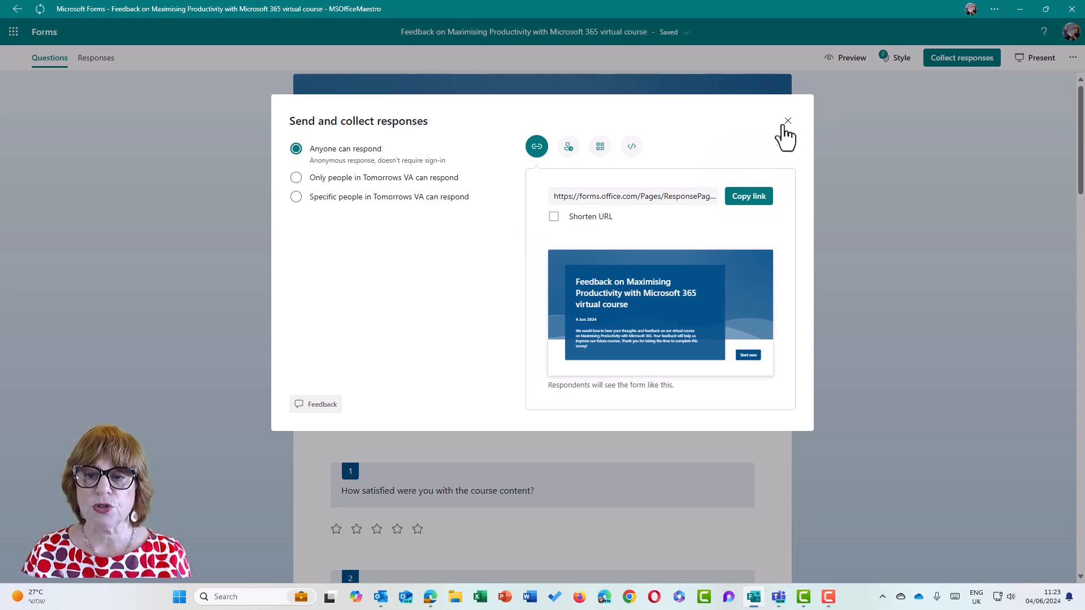
{"action": "left_click", "coordinate": [787, 121]}
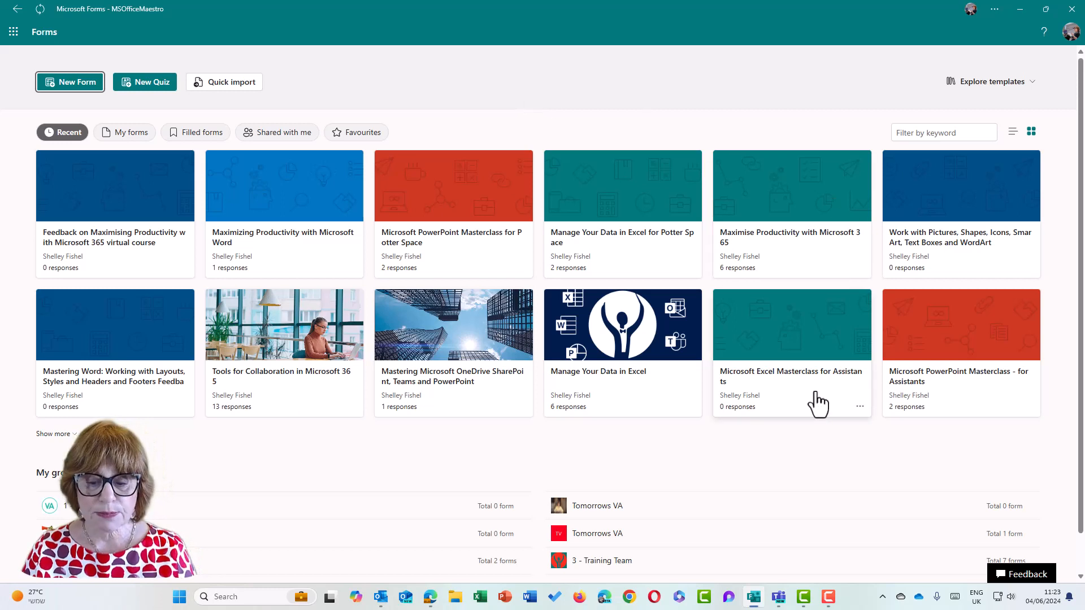
{"action": "mouse_move", "coordinate": [754, 596]}
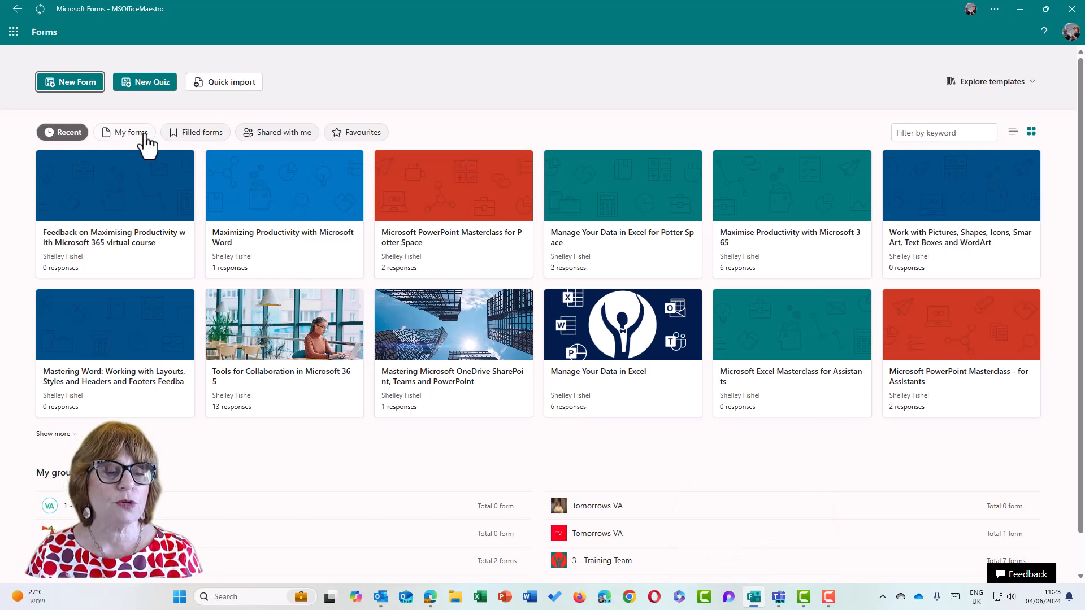
{"action": "left_click", "coordinate": [130, 131]}
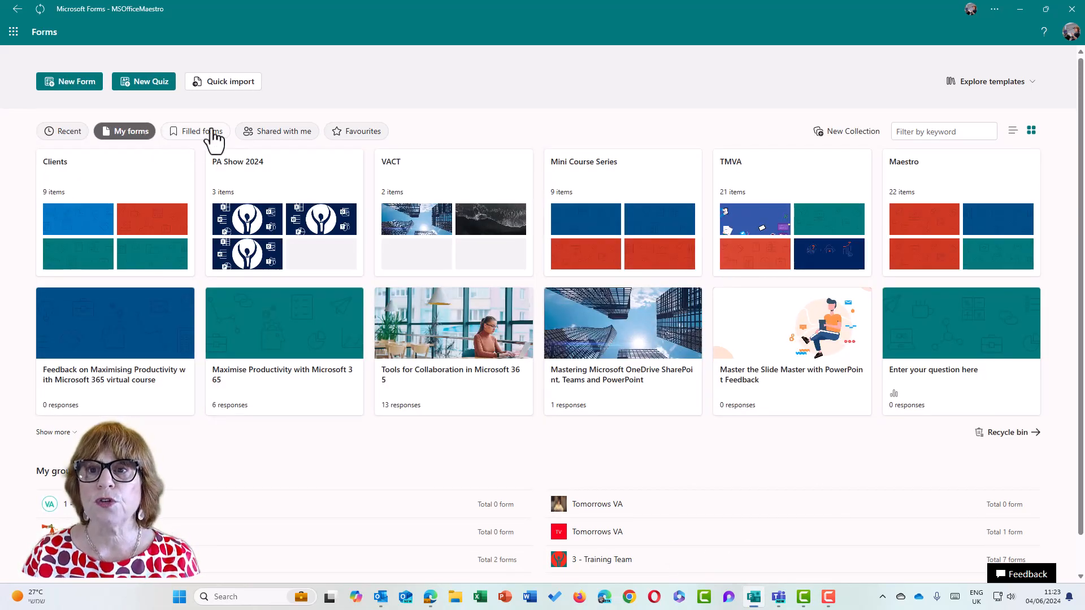
{"action": "left_click", "coordinate": [196, 131]}
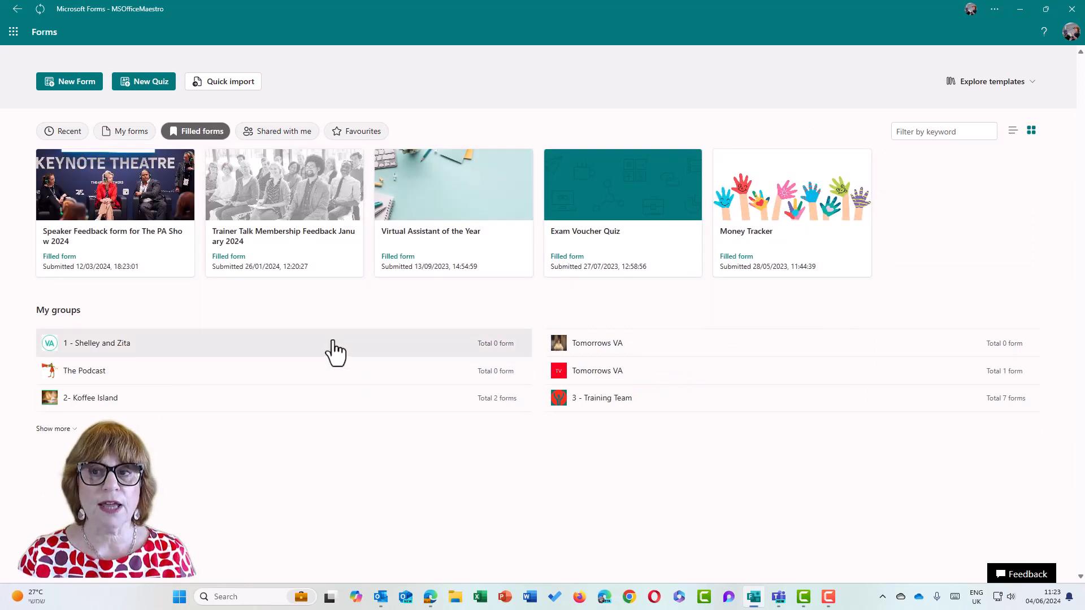
{"action": "mouse_move", "coordinate": [303, 397]}
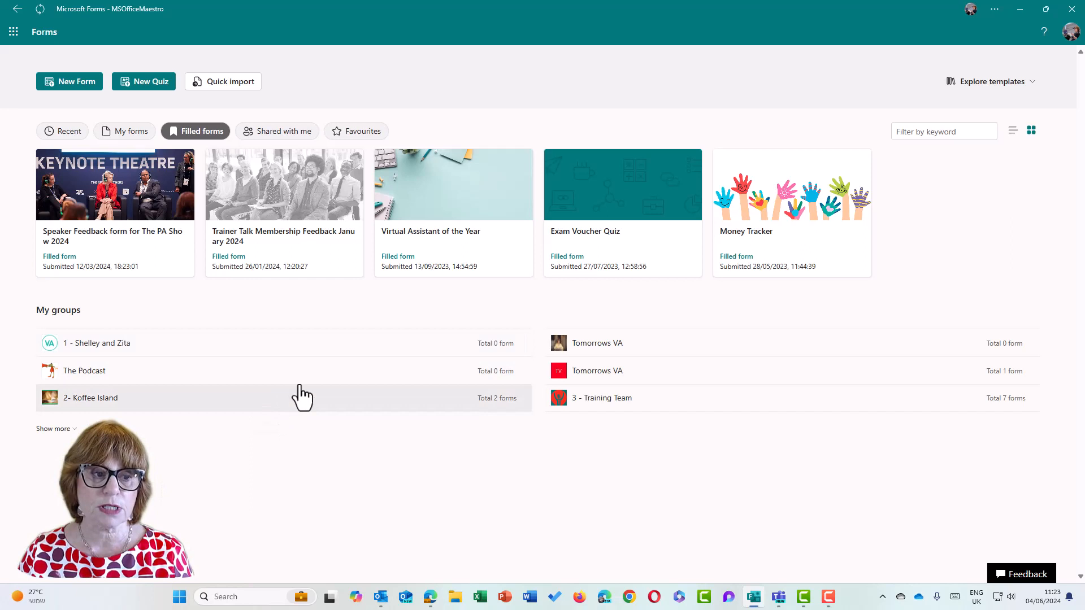
{"action": "mouse_move", "coordinate": [127, 244]}
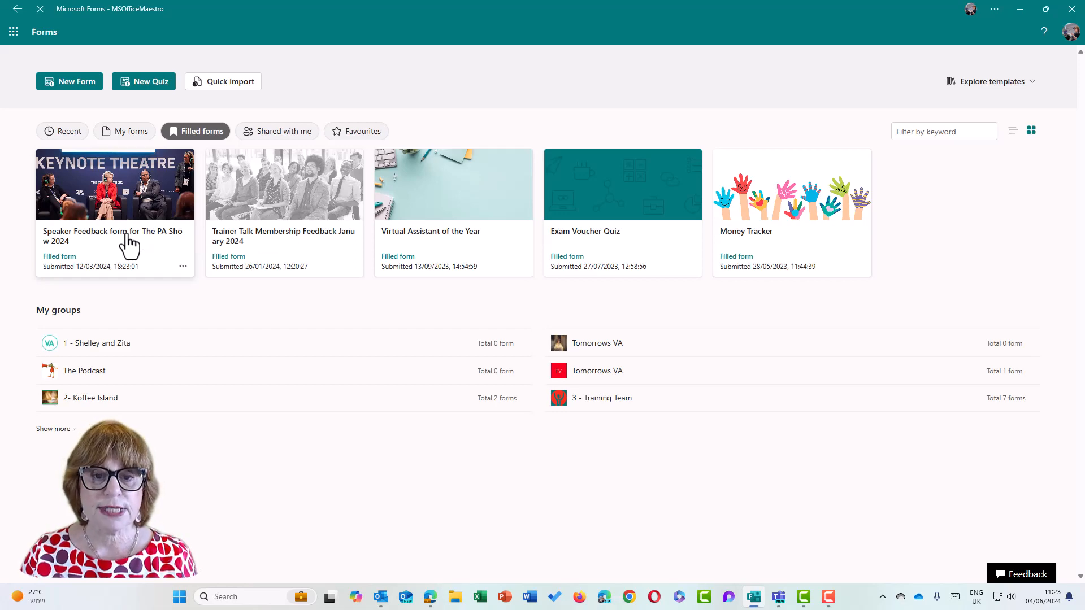
{"action": "left_click", "coordinate": [115, 184]}
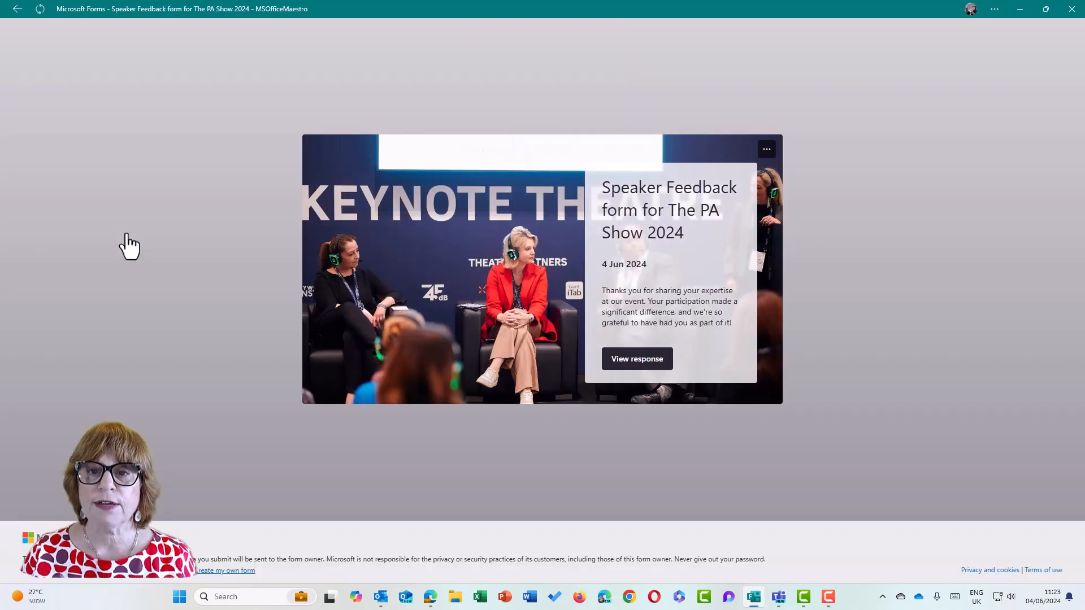
{"action": "left_click", "coordinate": [636, 359]}
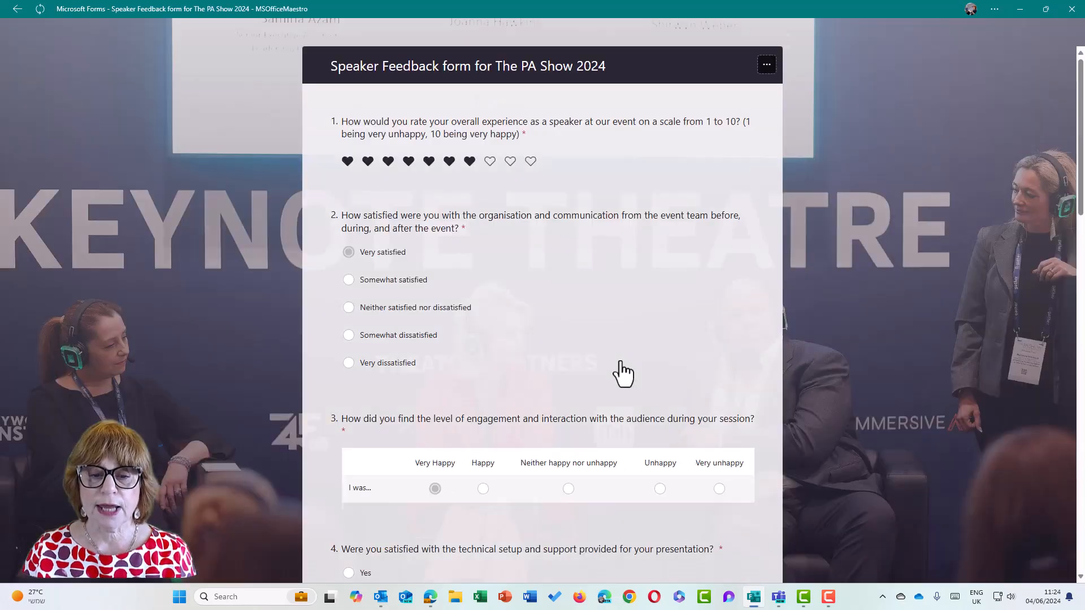
{"action": "scroll", "scroll_direction": "down", "scroll_amount": 3}
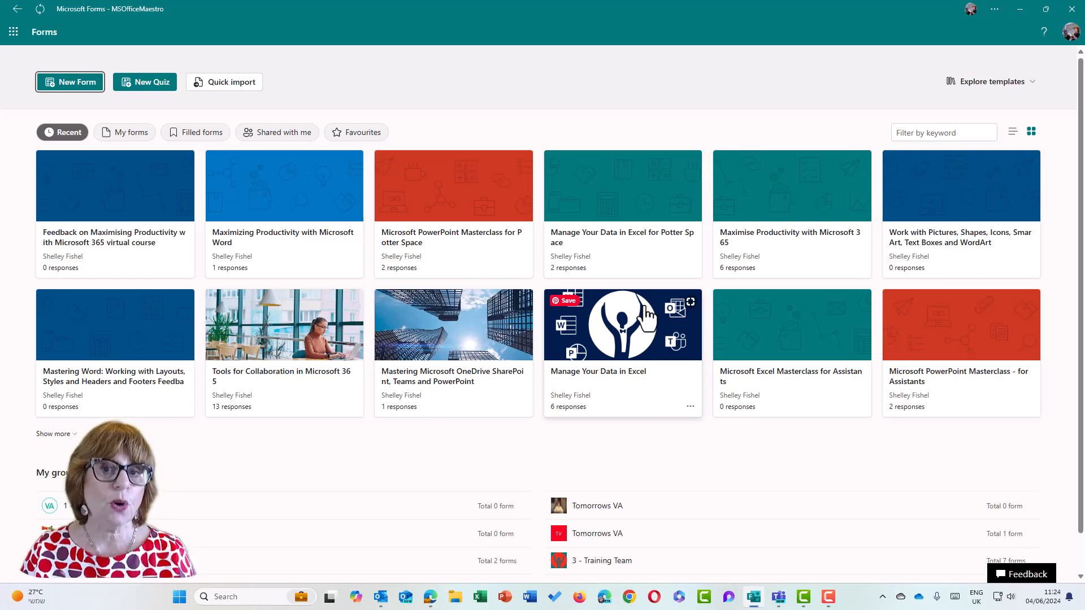
Answer 'ALL OF IT' and 'Colla was my fav session' for the text questions
{"action": "left_click", "coordinate": [115, 185]}
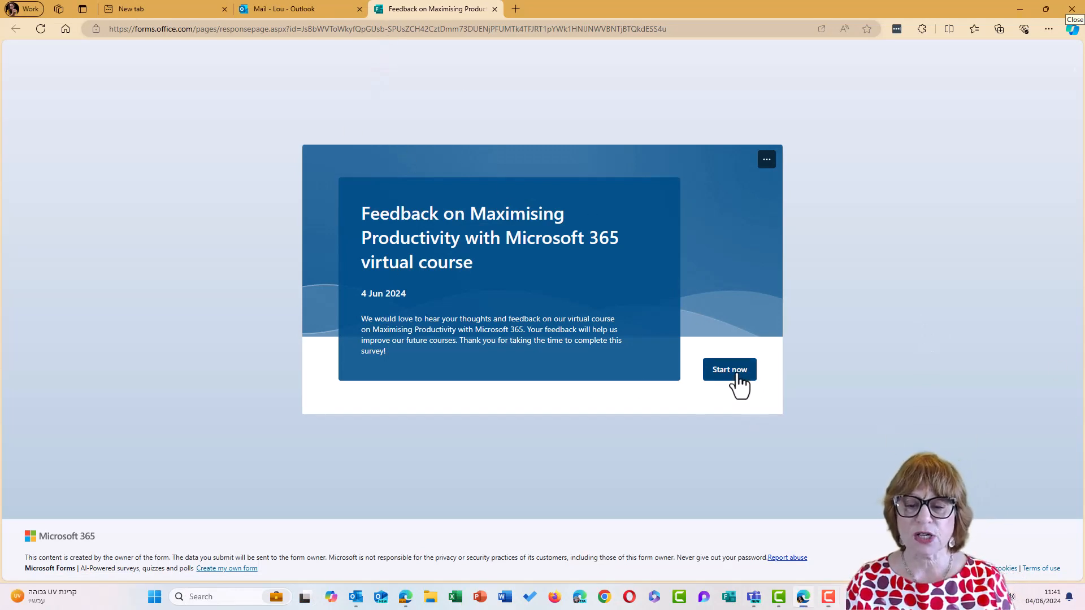
{"action": "left_click", "coordinate": [729, 370]}
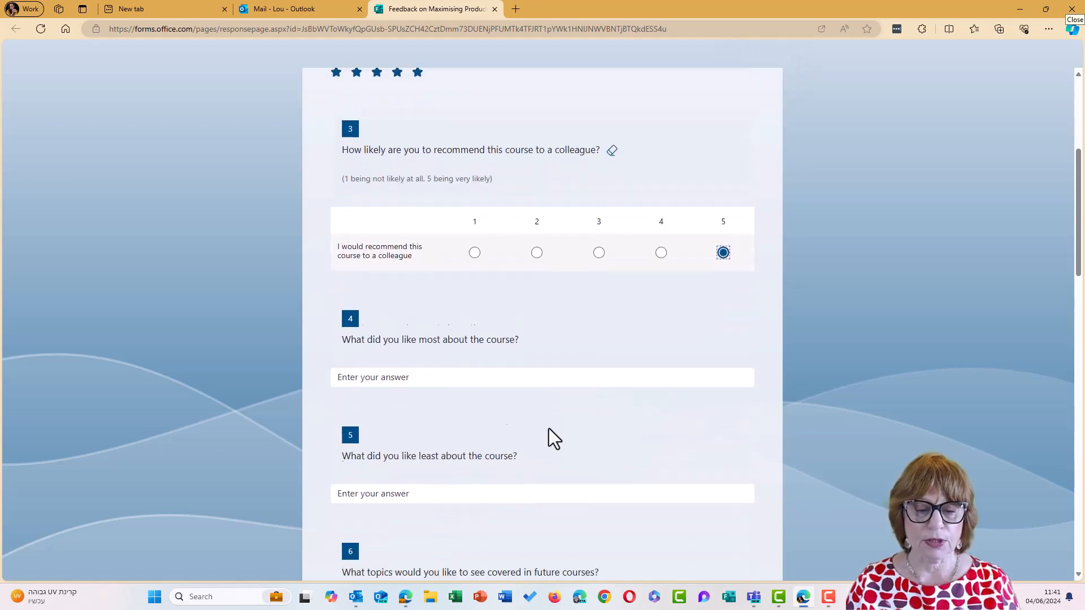
{"action": "type", "text": "A"}
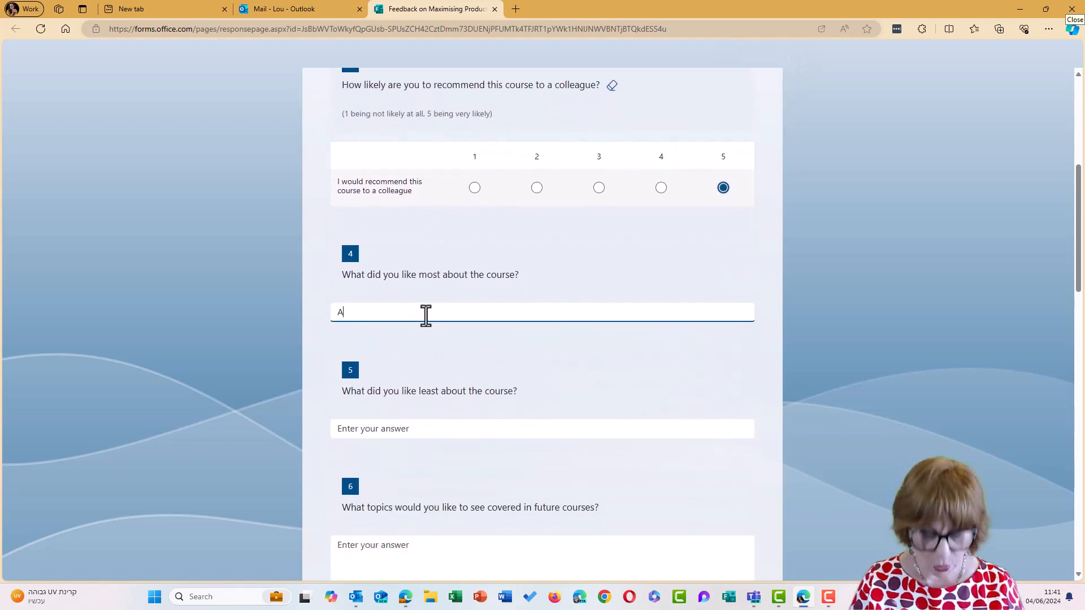
{"action": "type", "text": "LL OF IT"}
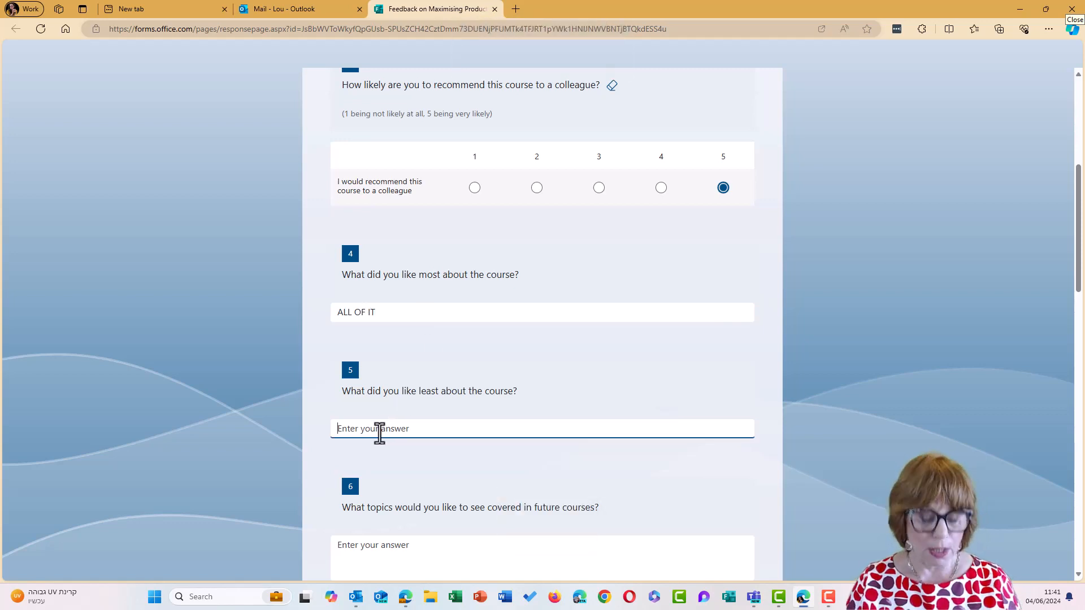
{"action": "type", "text": "Collaboration with Microsoft 365 s"}
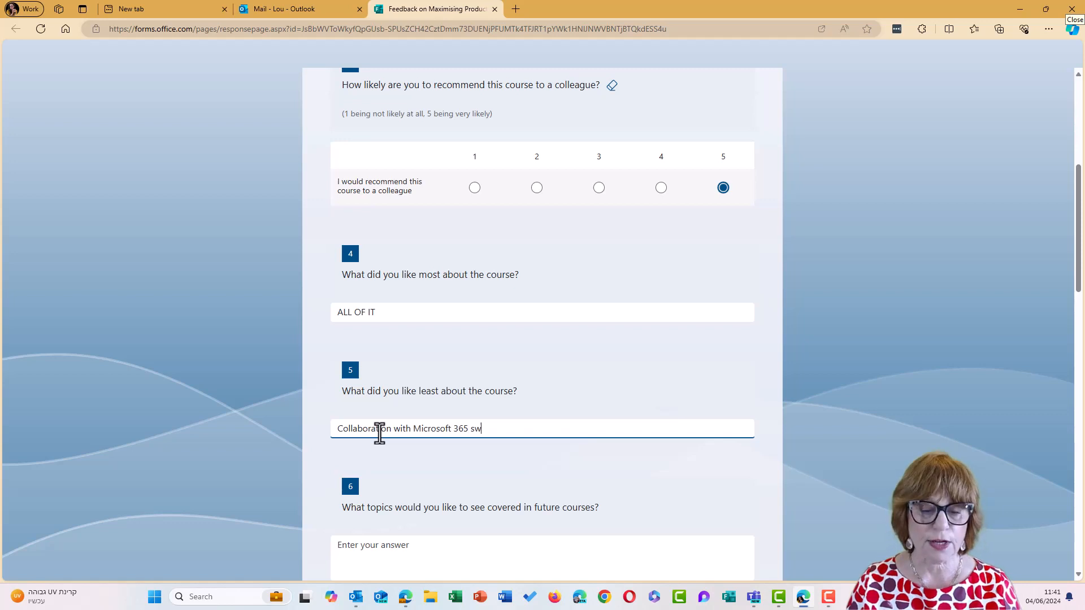
{"action": "type", "text": "was my"}
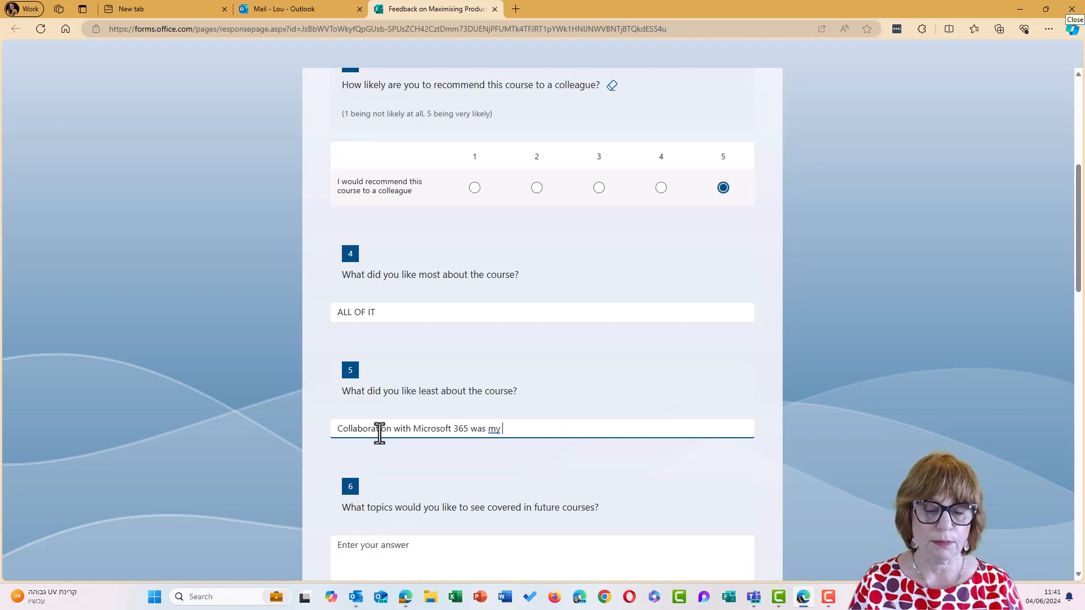
{"action": "type", "text": "fav s"}
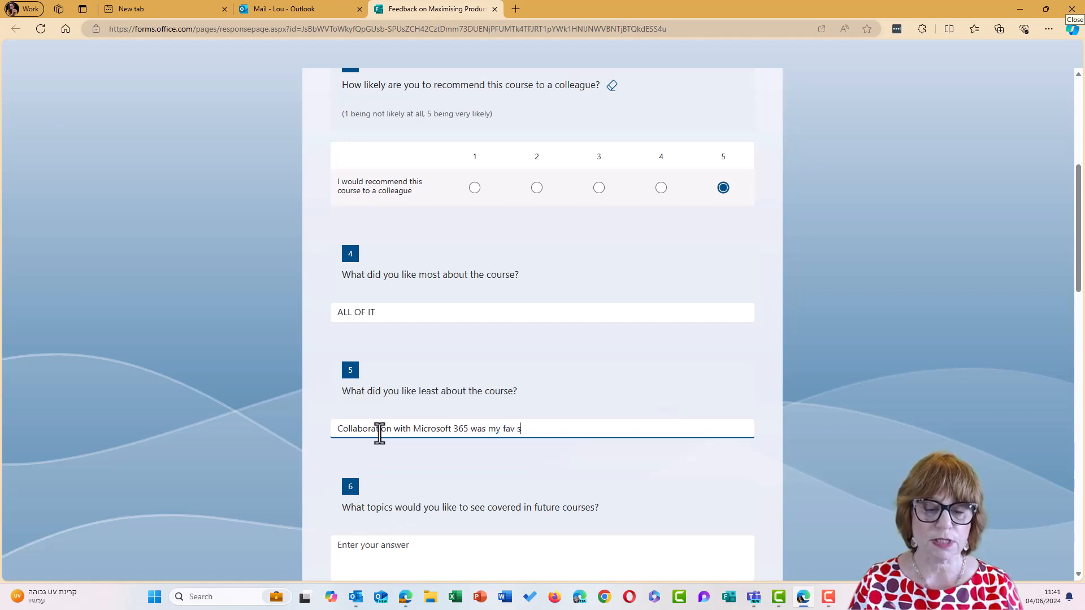
{"action": "type", "text": "ession"}
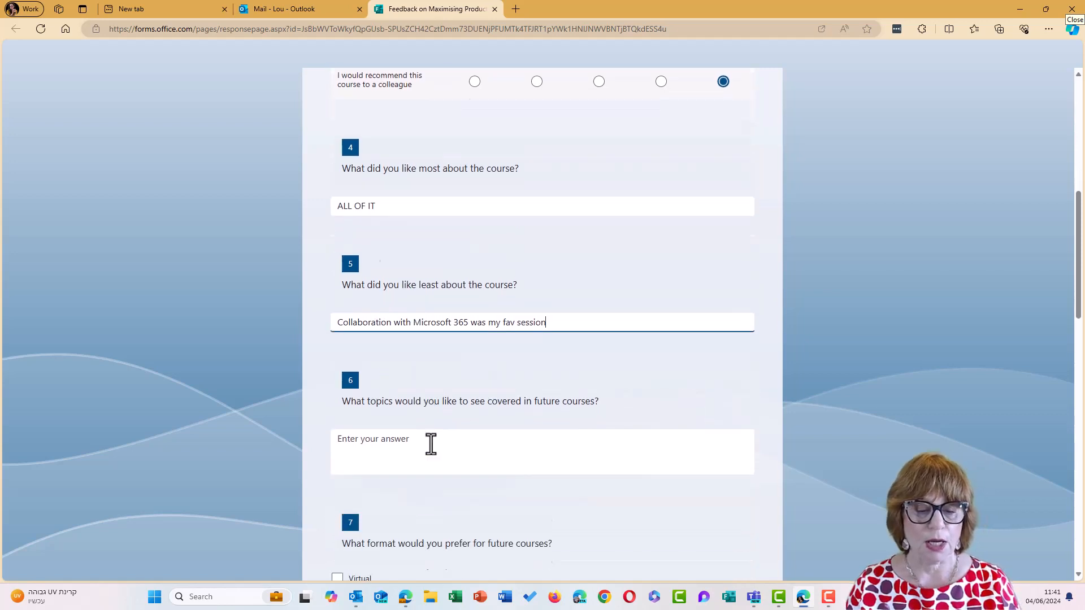
Choose Virtual, Just right, and write the testimonial 'Fabulous course'
{"action": "scroll", "scroll_direction": "down", "scroll_amount": 3}
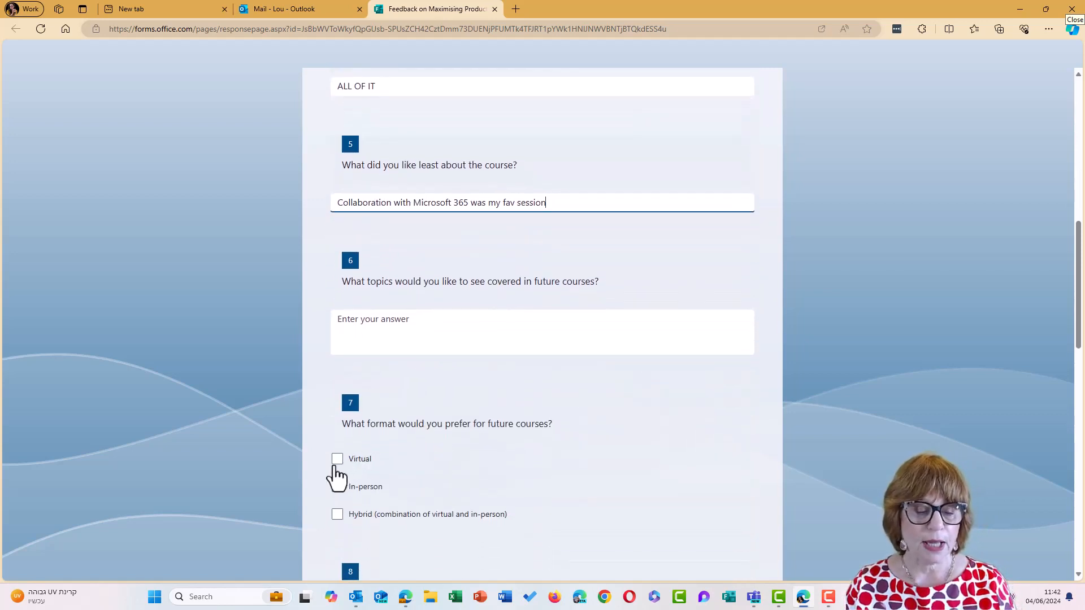
{"action": "left_click", "coordinate": [337, 459]}
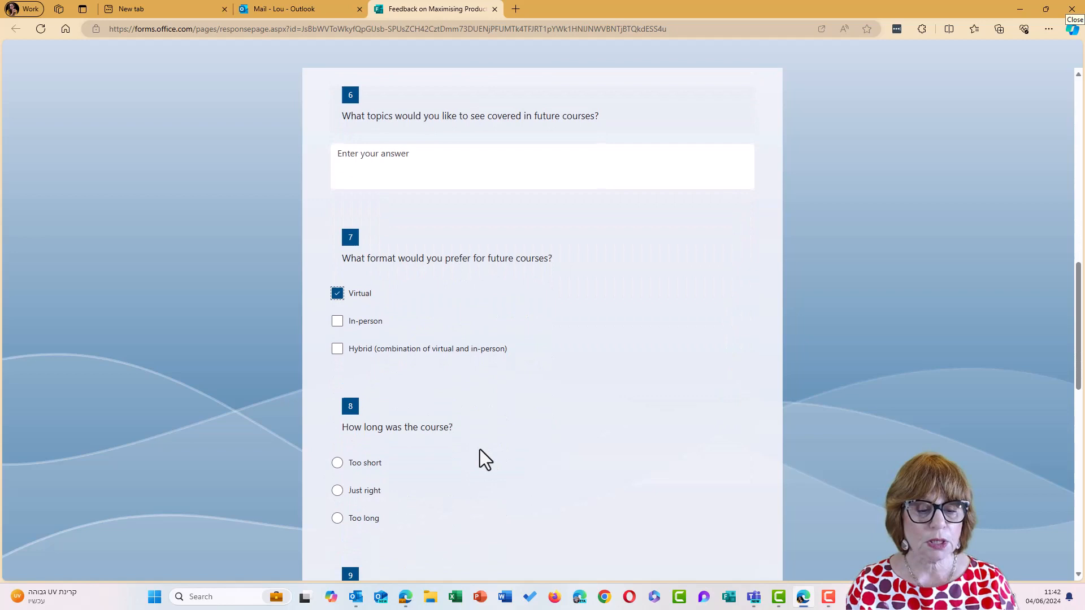
{"action": "left_click", "coordinate": [337, 375]}
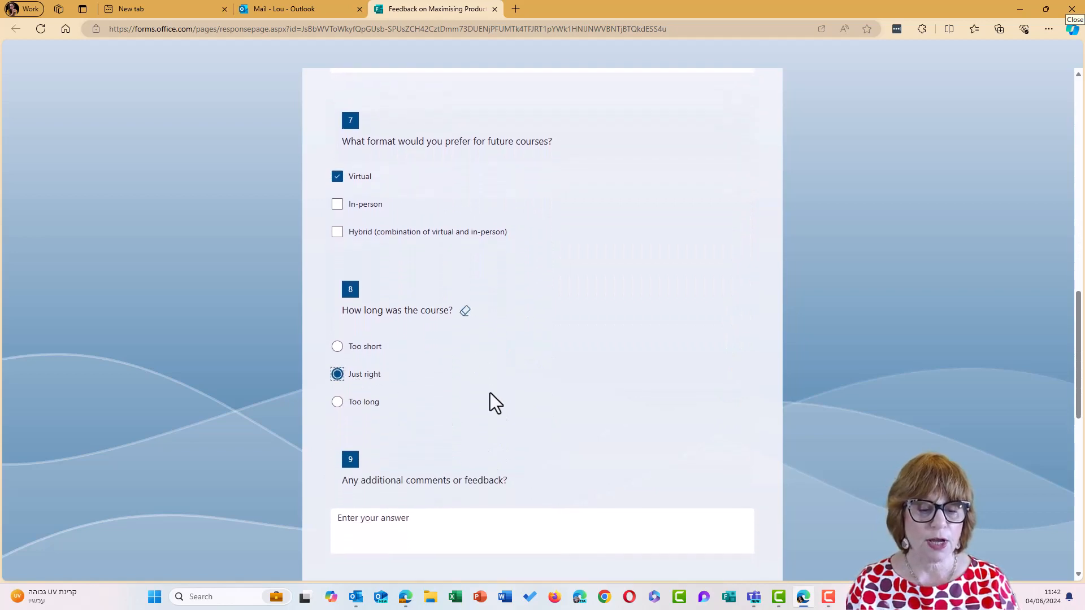
{"action": "scroll", "scroll_direction": "down", "scroll_amount": 3}
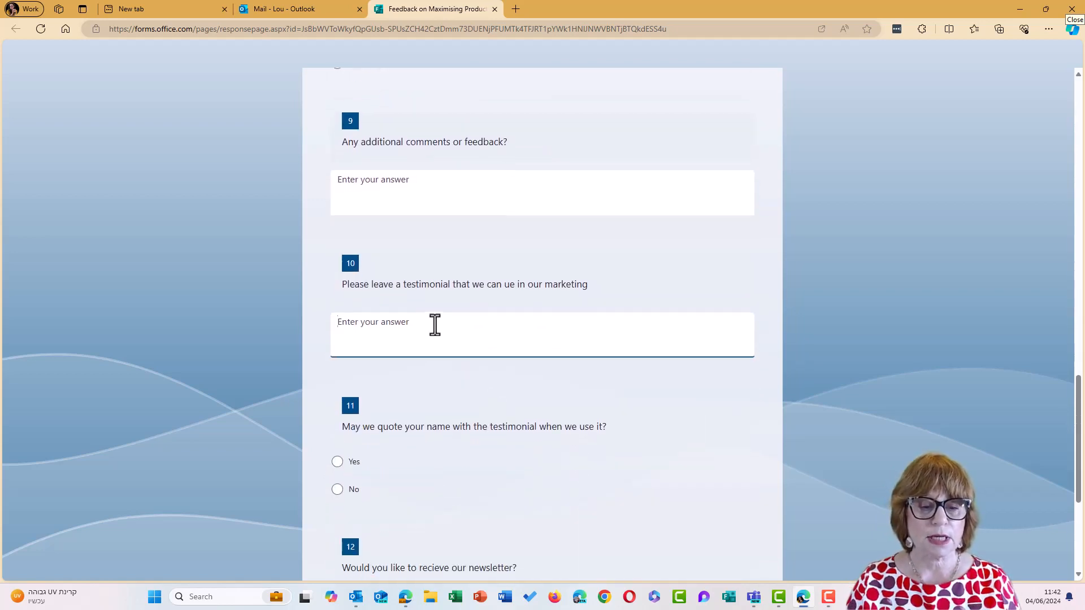
{"action": "type", "text": "Fabulous"}
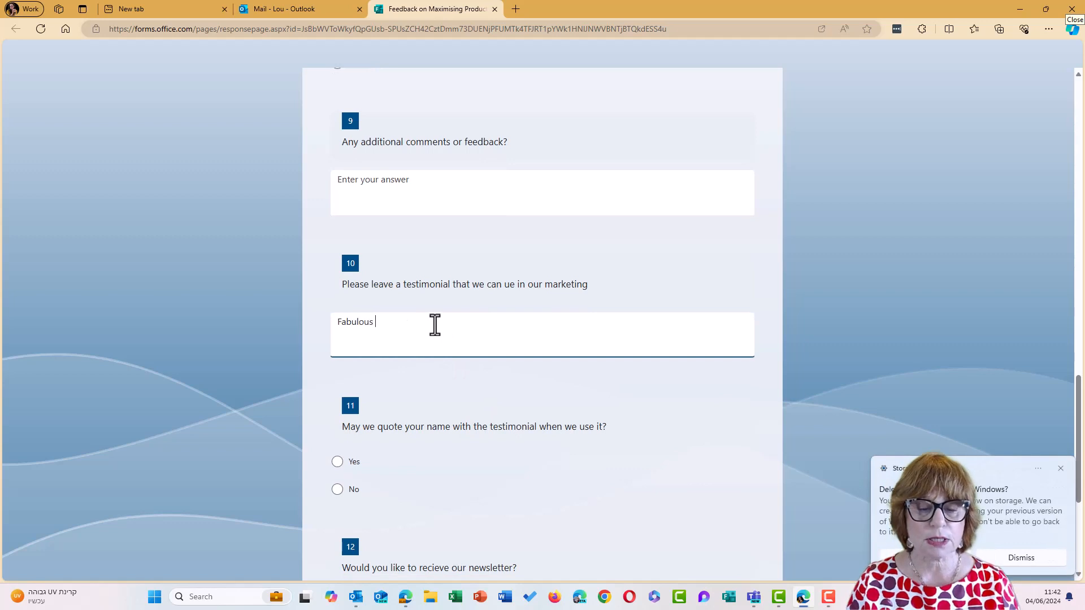
{"action": "type", "text": "course"}
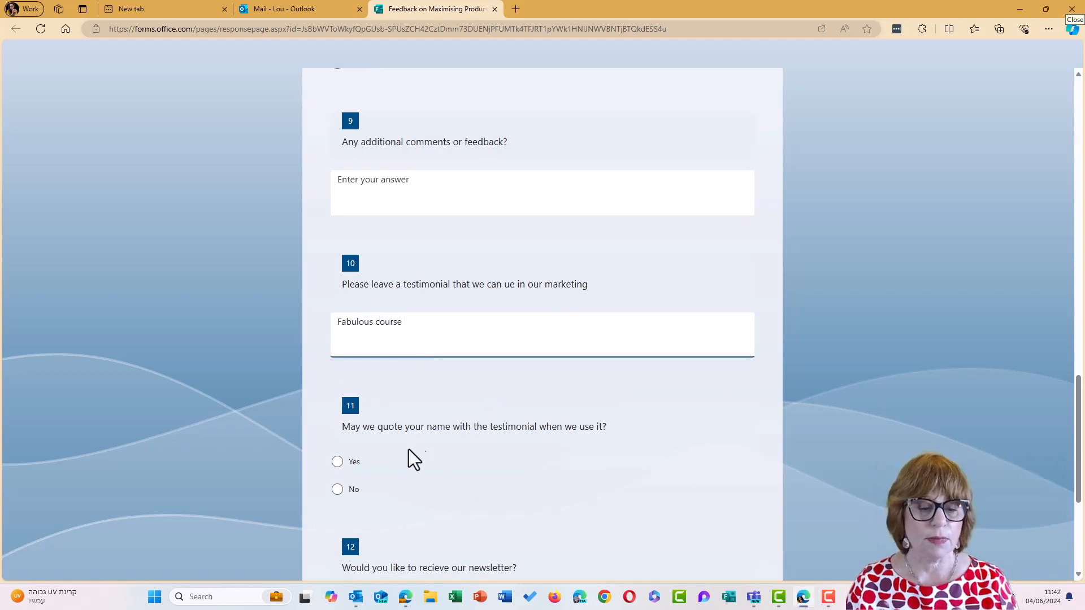
Answer Yes to being quoted and to the newsletter, reaching the final page
{"action": "left_click", "coordinate": [337, 461]}
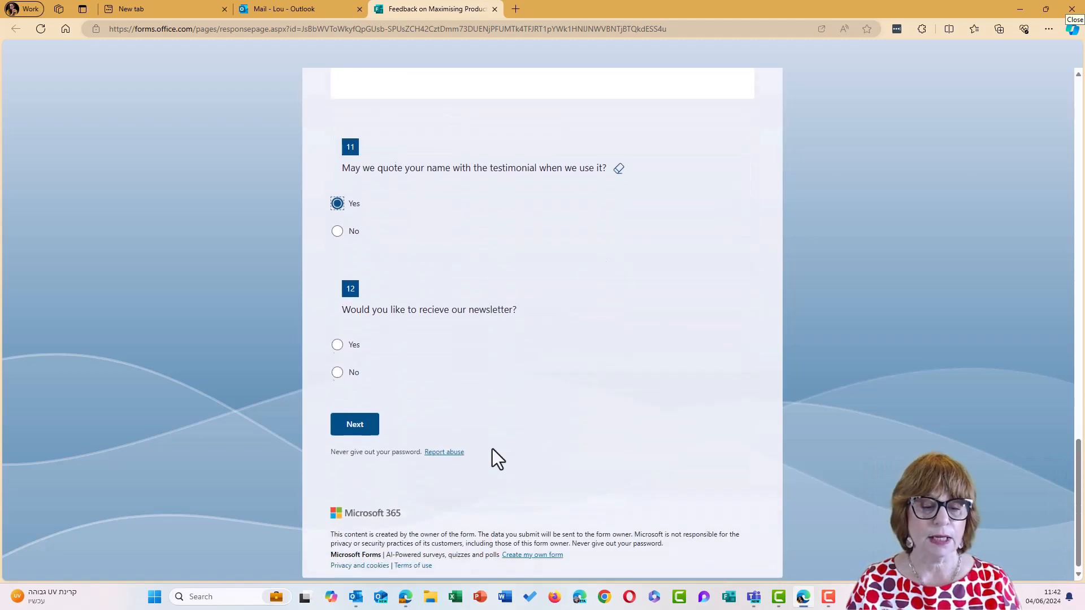
{"action": "left_click", "coordinate": [337, 345]}
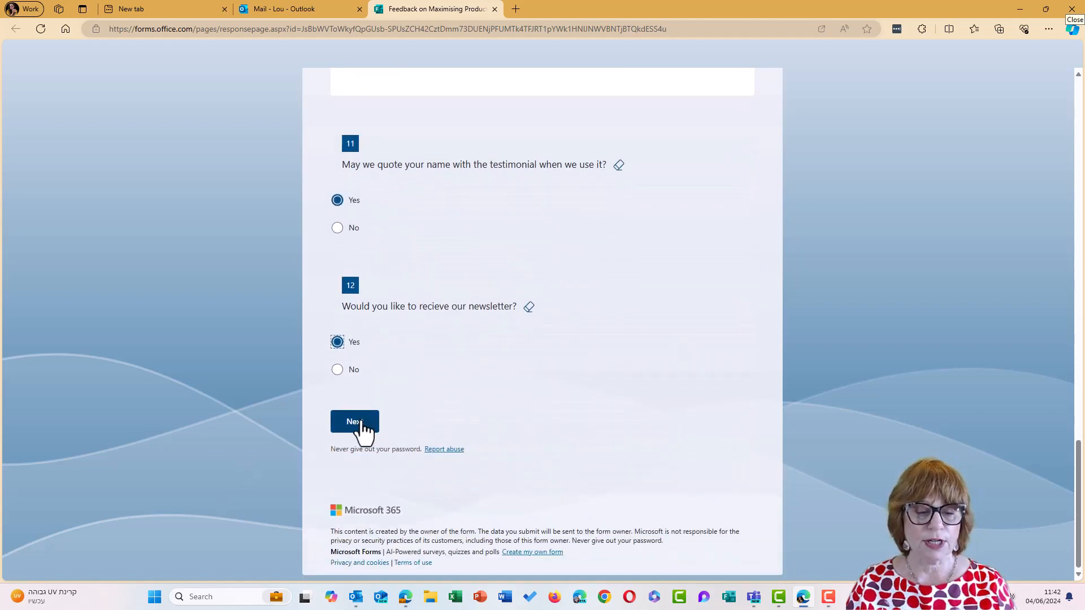
{"action": "left_click", "coordinate": [354, 421]}
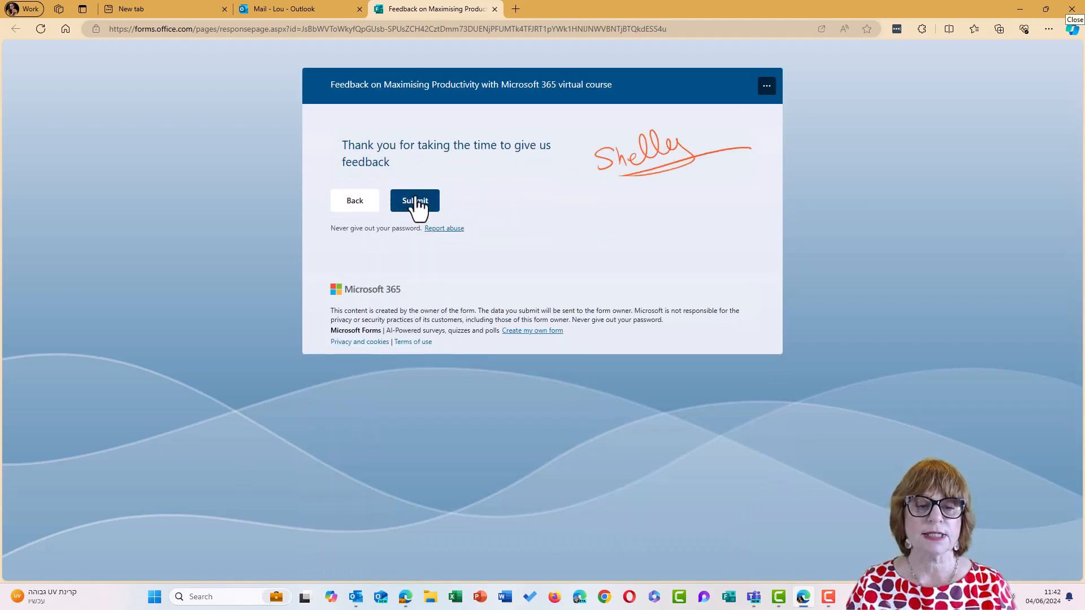
Submit the feedback response and save a copy of it
{"action": "left_click", "coordinate": [415, 201]}
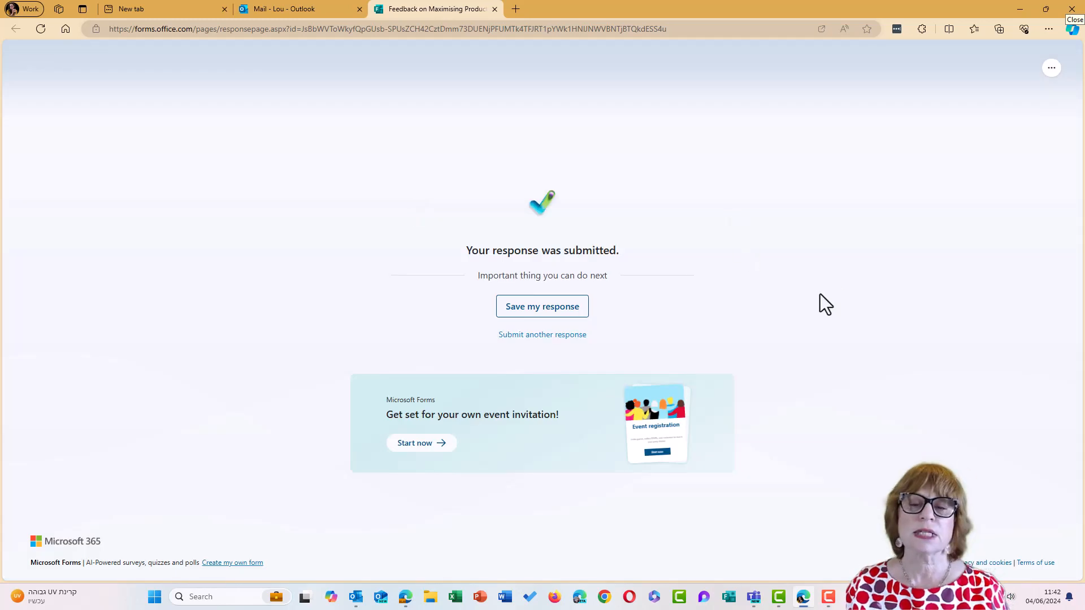
{"action": "mouse_move", "coordinate": [261, 337]}
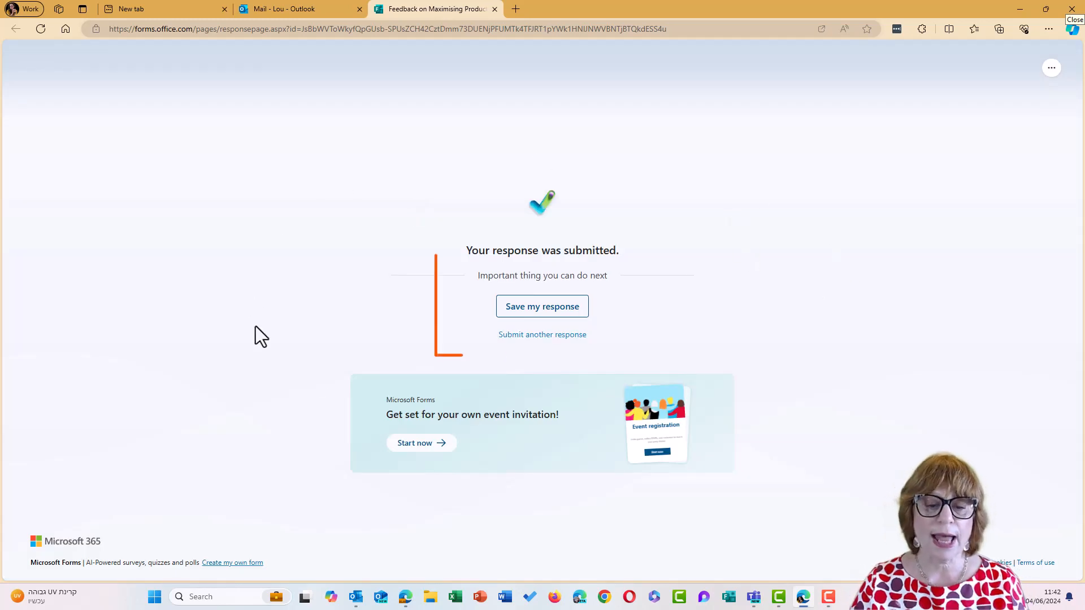
{"action": "mouse_move", "coordinate": [542, 306]}
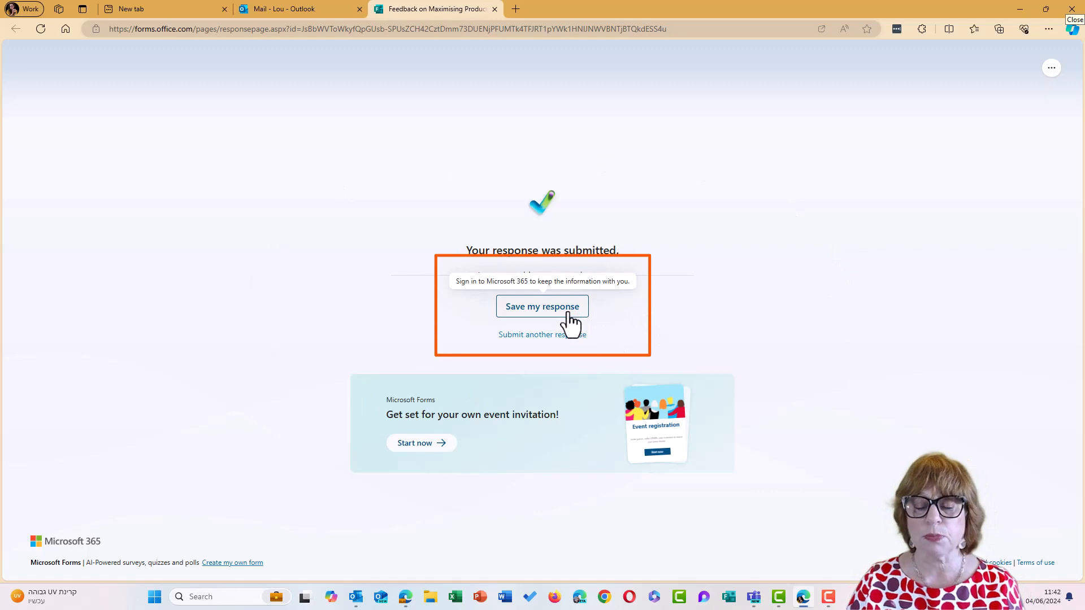
{"action": "left_click", "coordinate": [541, 306]}
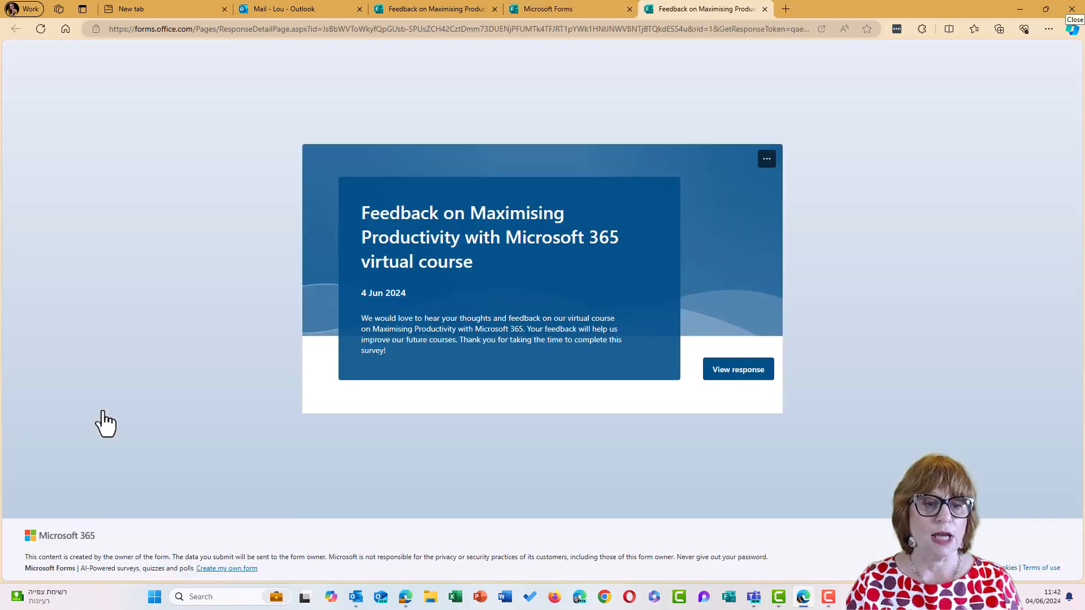
View the saved response's read-only answers, leaving the form menu untouched
{"action": "left_click", "coordinate": [738, 369]}
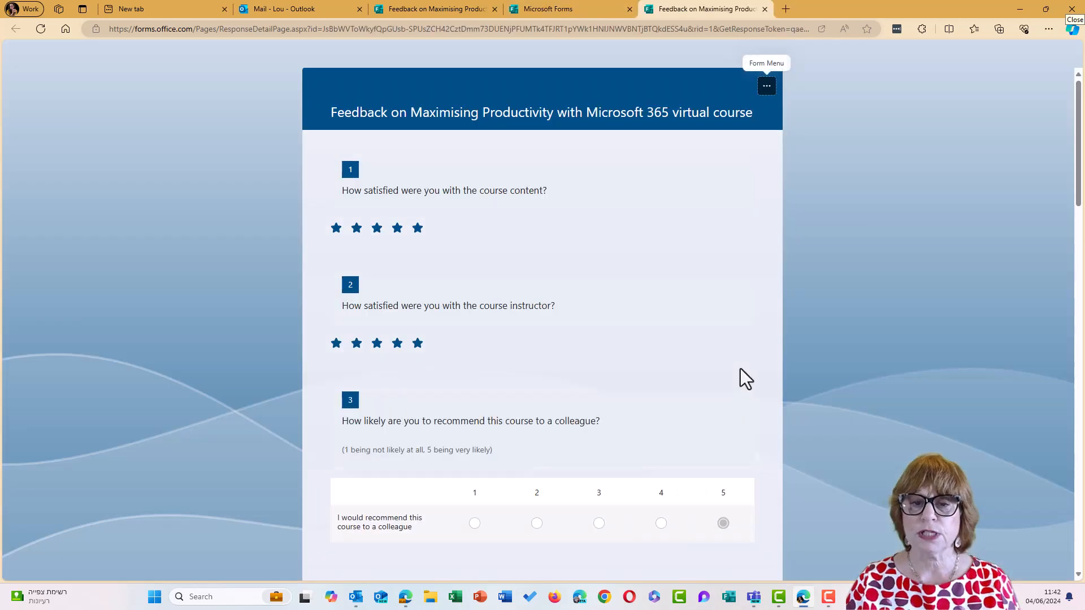
{"action": "left_click", "coordinate": [765, 86]}
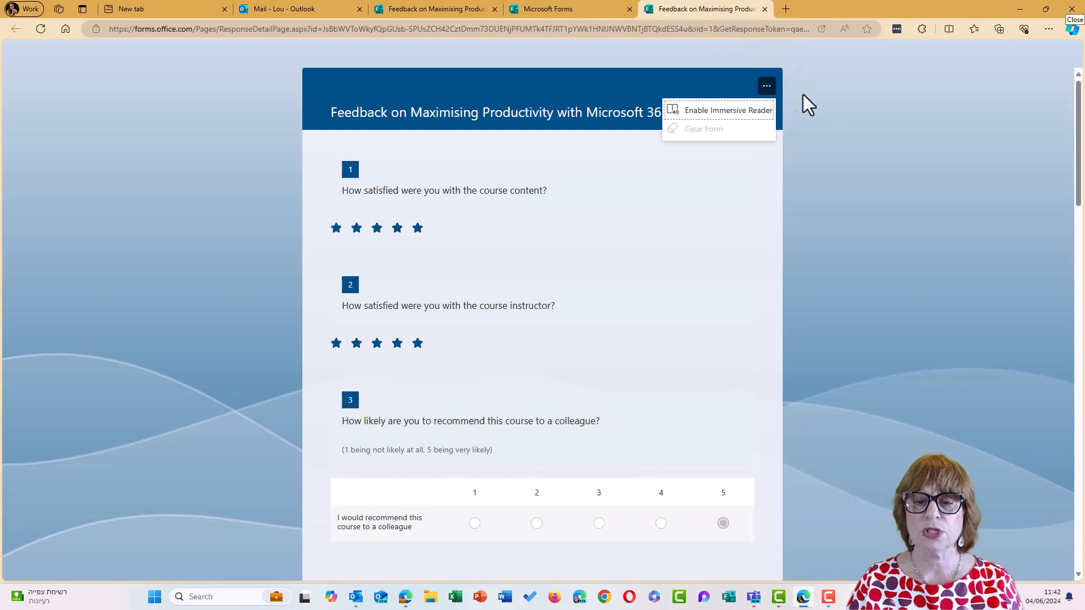
{"action": "left_click", "coordinate": [516, 63]}
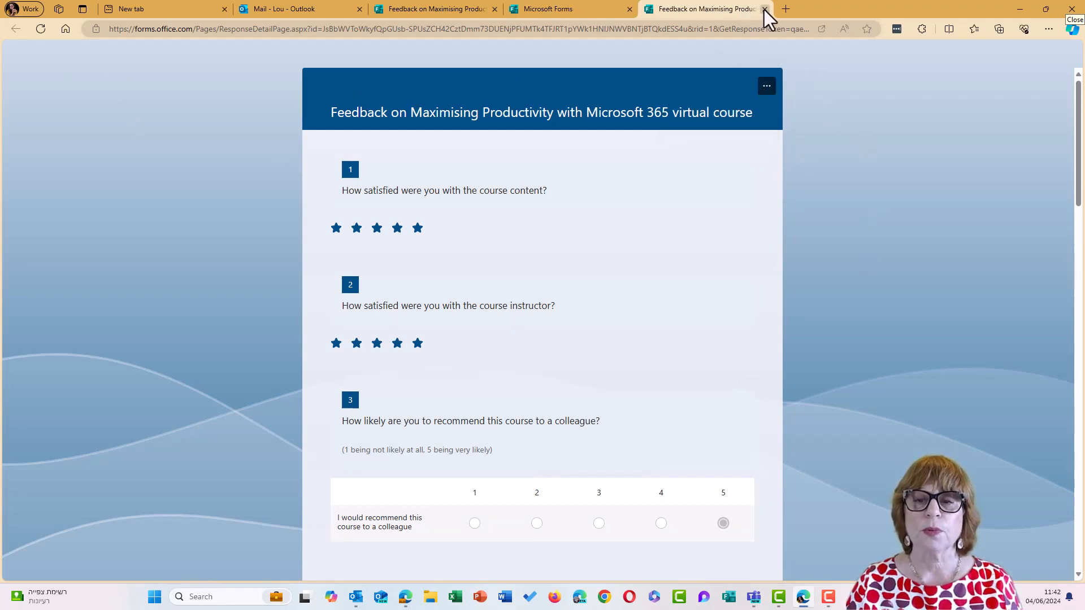
Return to the dashboard and list Filled forms showing the feedback form dated 04/06/2024
{"action": "left_click", "coordinate": [764, 9]}
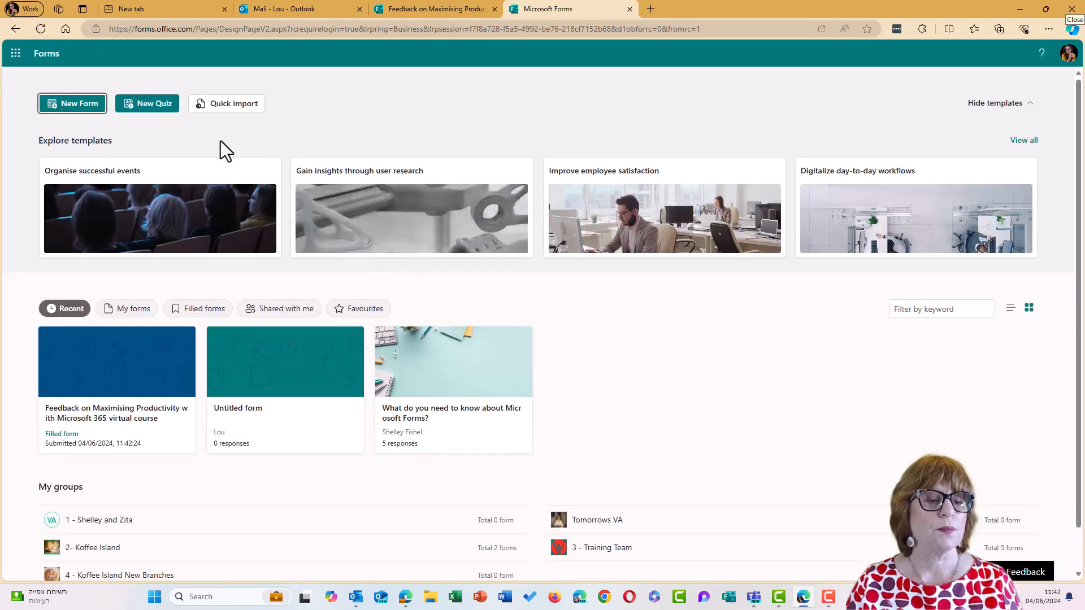
{"action": "left_click", "coordinate": [134, 307]}
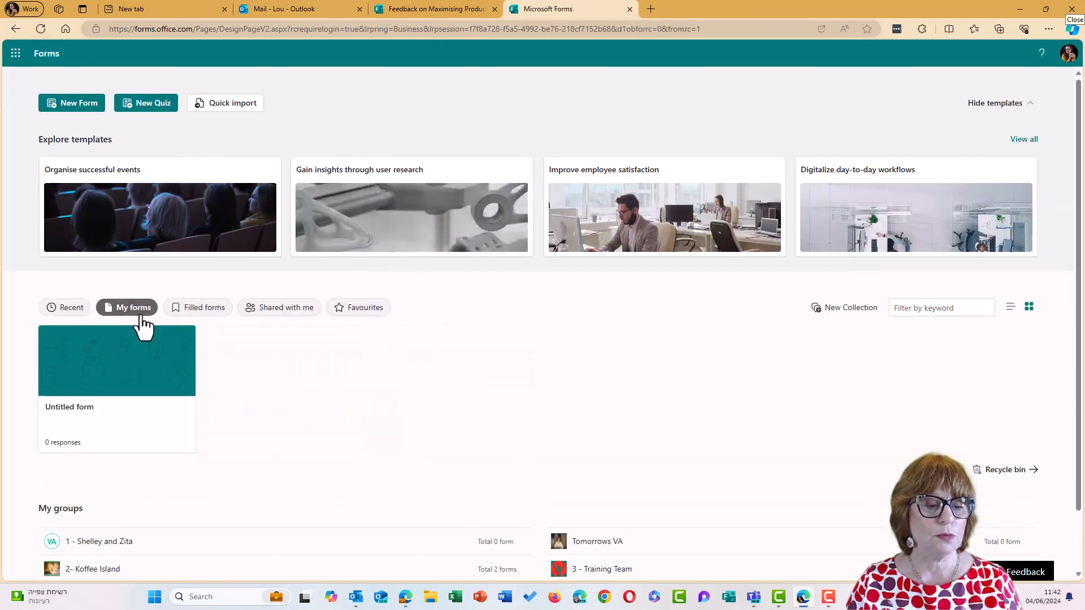
{"action": "left_click", "coordinate": [204, 307]}
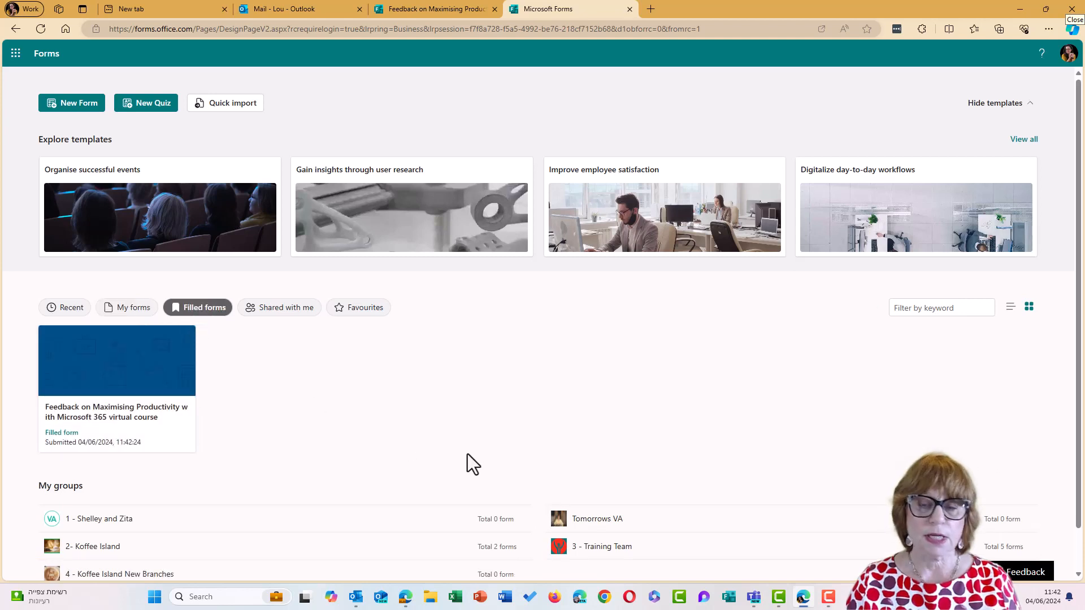